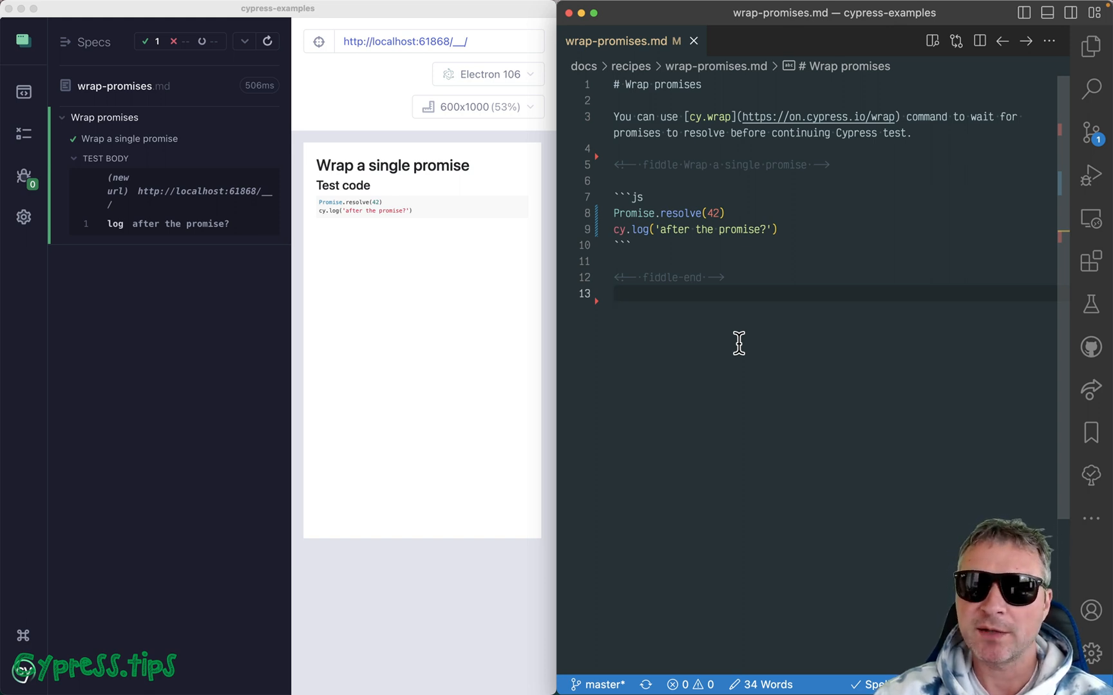
mouse_move(796, 234)
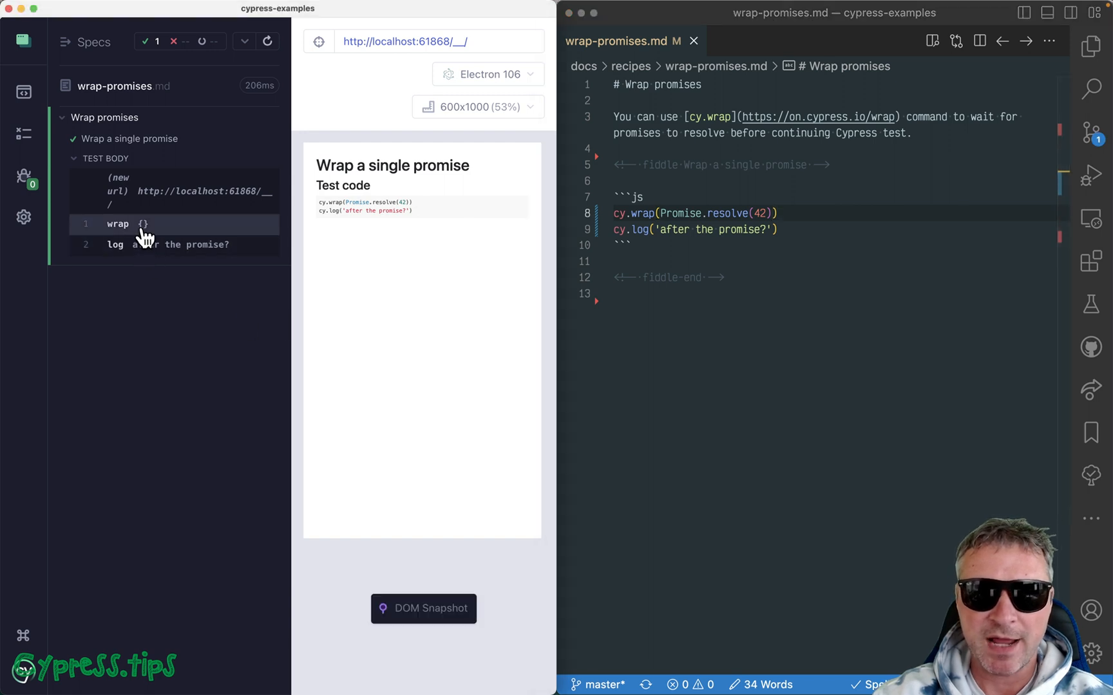
mouse_move(805, 227)
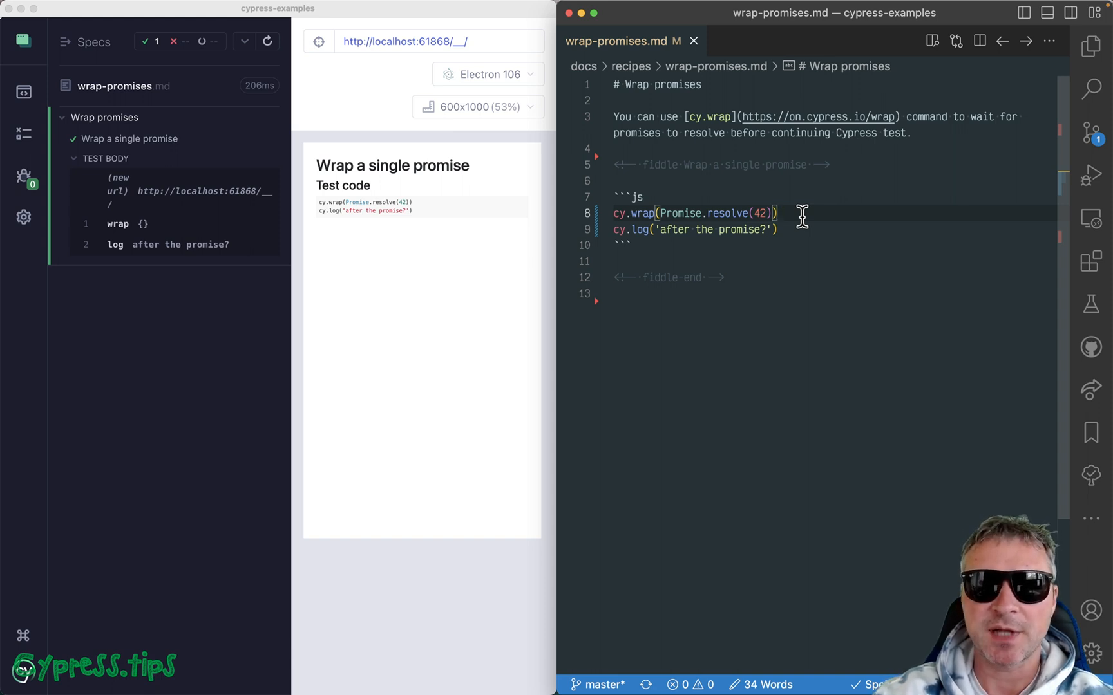
- Chain .should('equal', 42) onto cy.wrap(Promise.resolve(42)) and confirm the assertion passes
type(".")
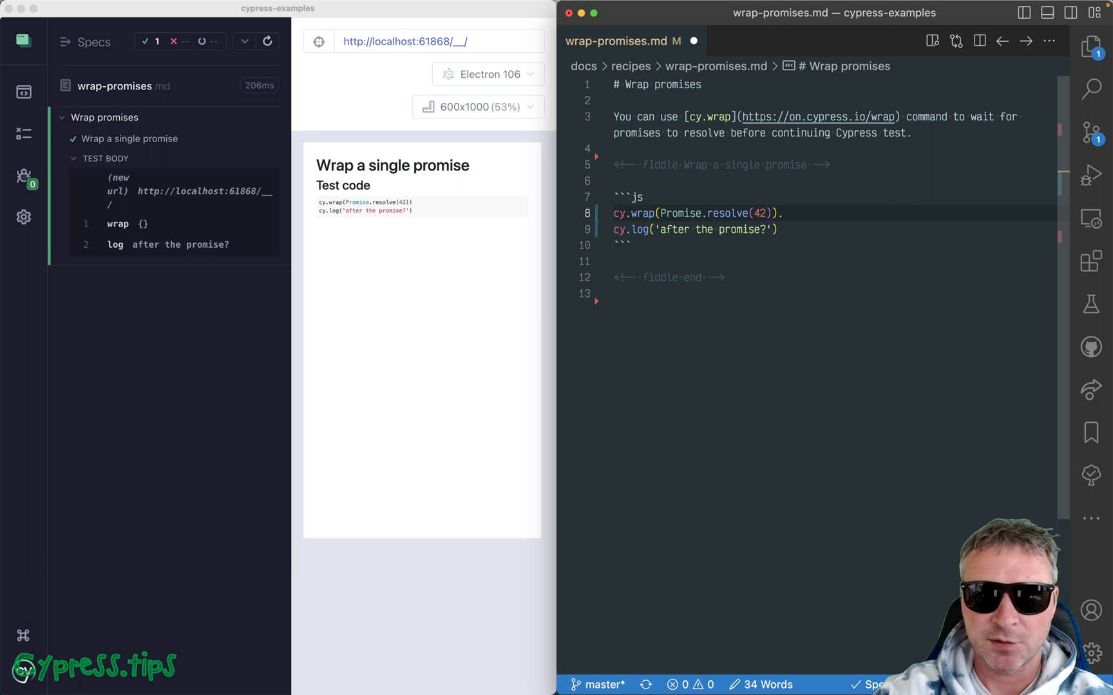
type(".should('")
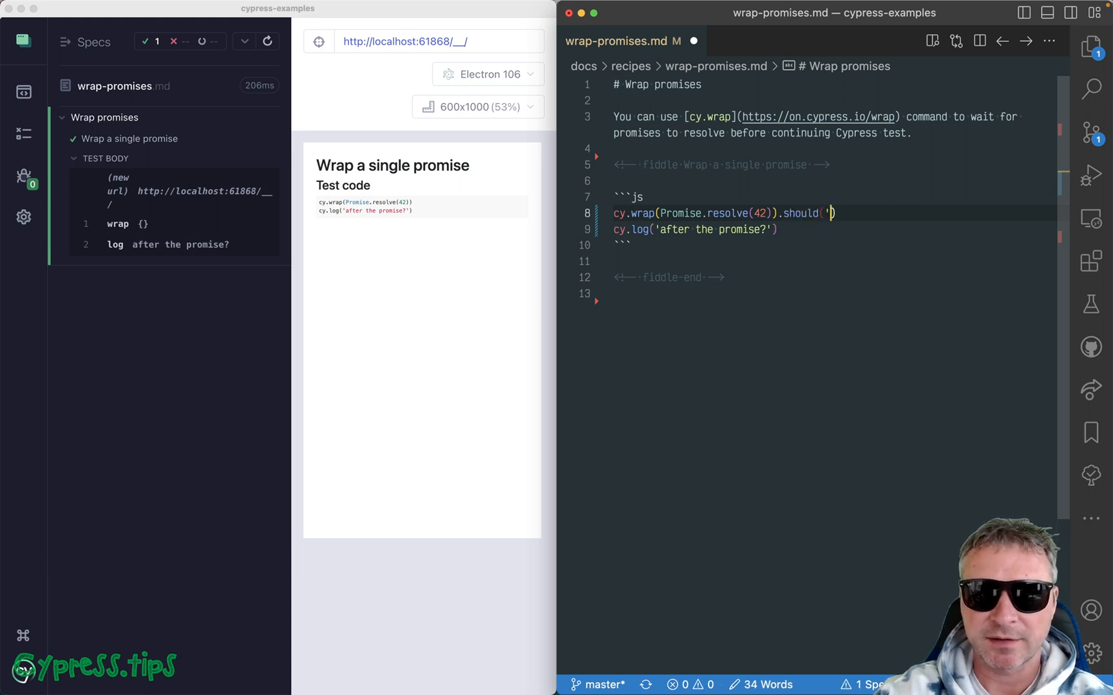
type("equal',")
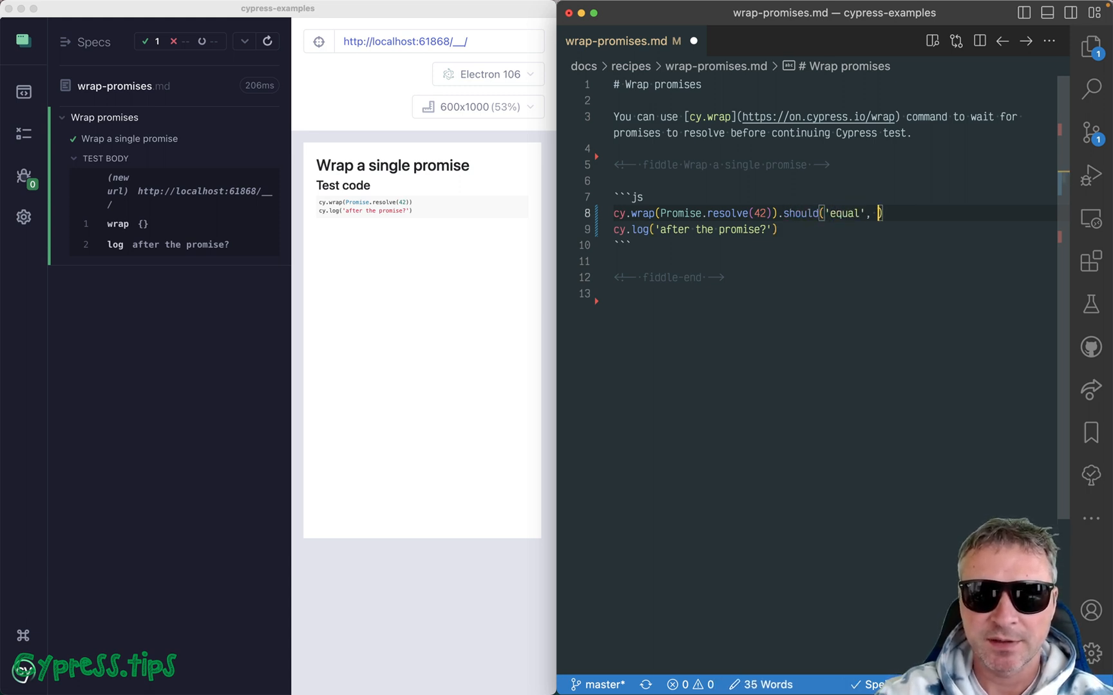
type("42")
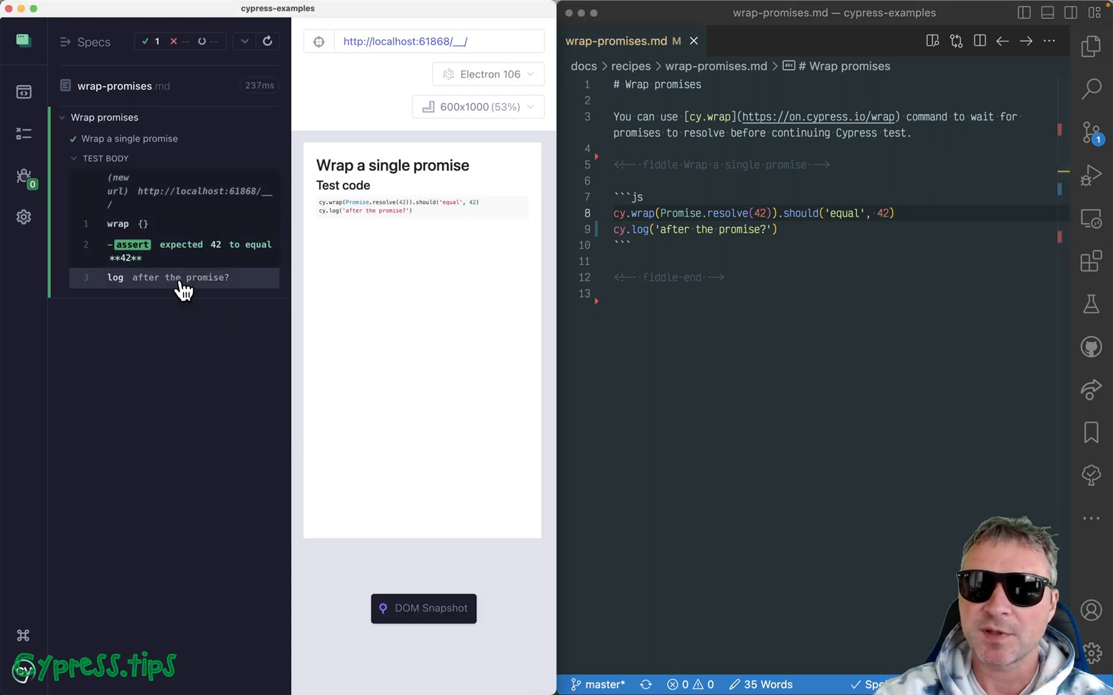
left_click(856, 212)
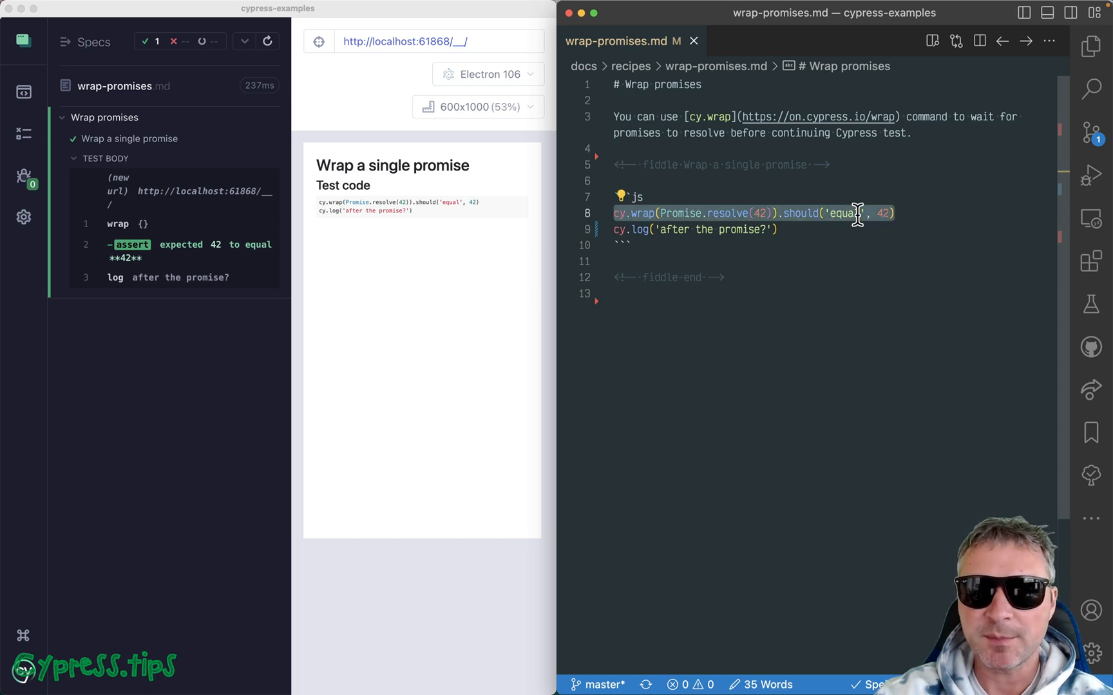
left_click(797, 229)
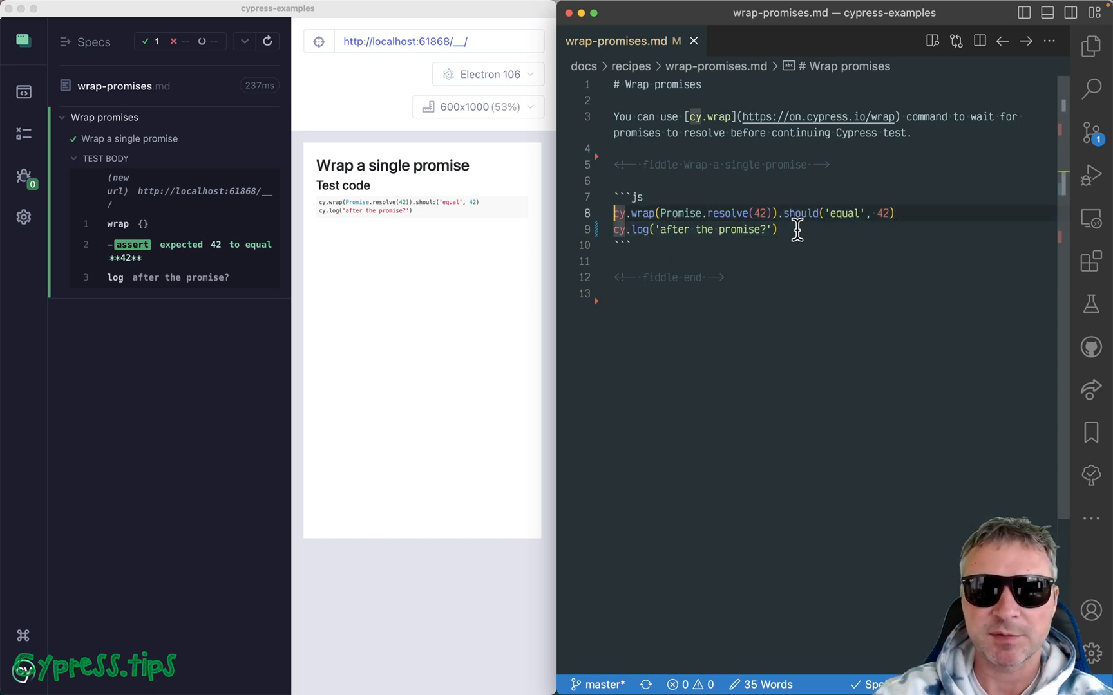
mouse_move(801, 214)
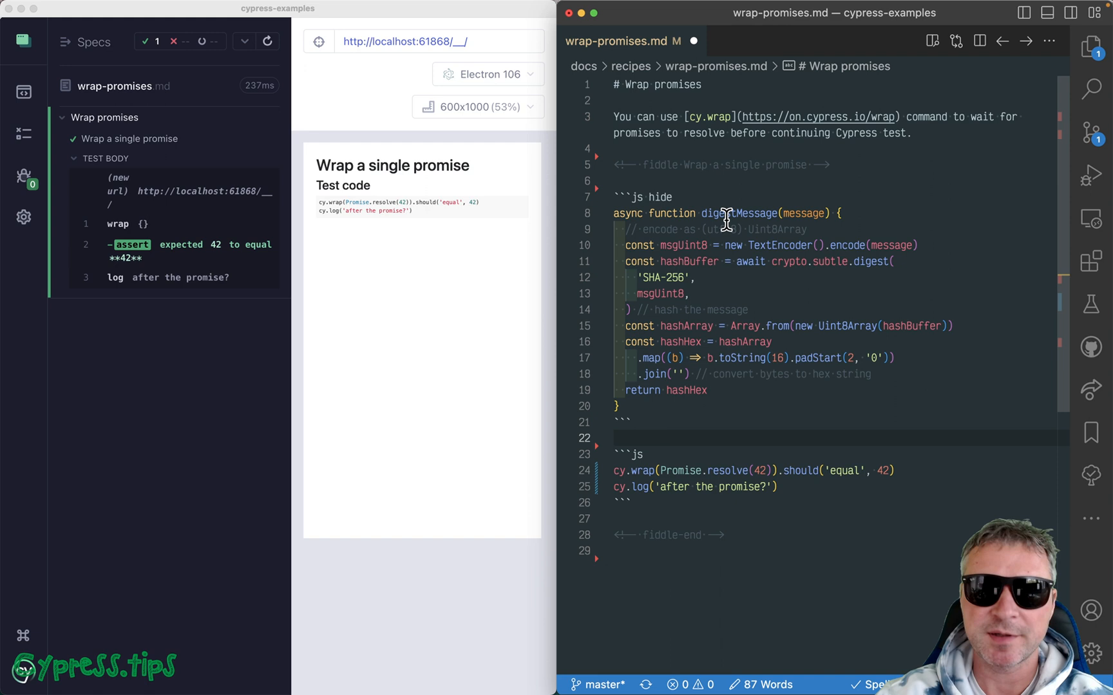
- Select the digestMessage function name in the hidden js block and scroll down to the test code
double_click(738, 212)
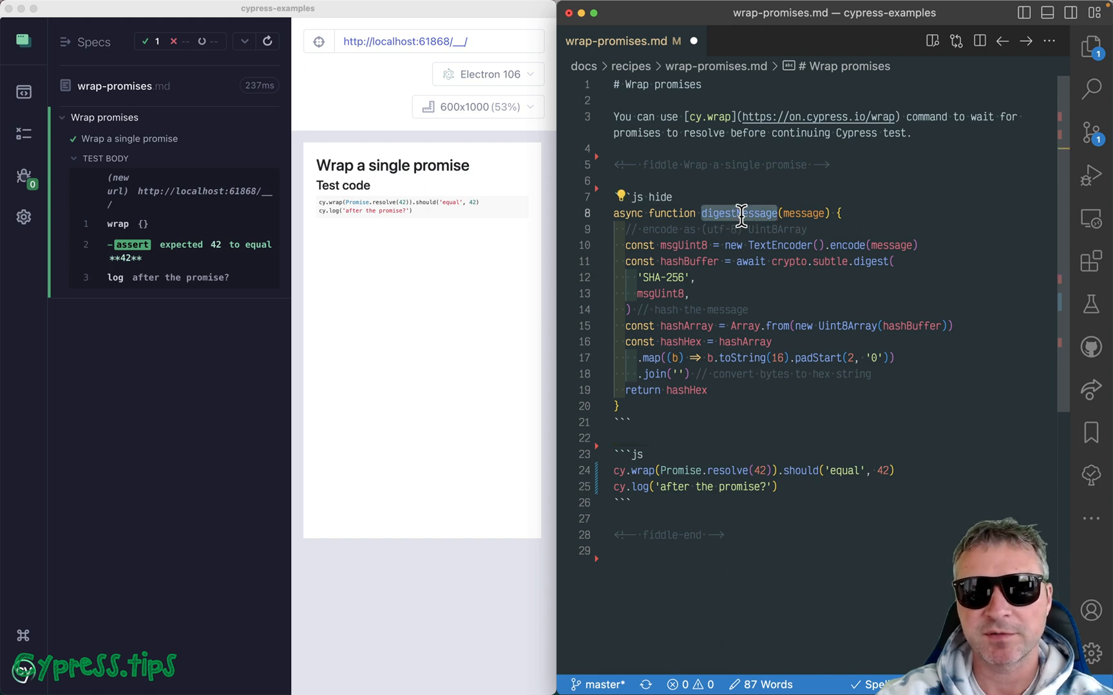
mouse_move(798, 213)
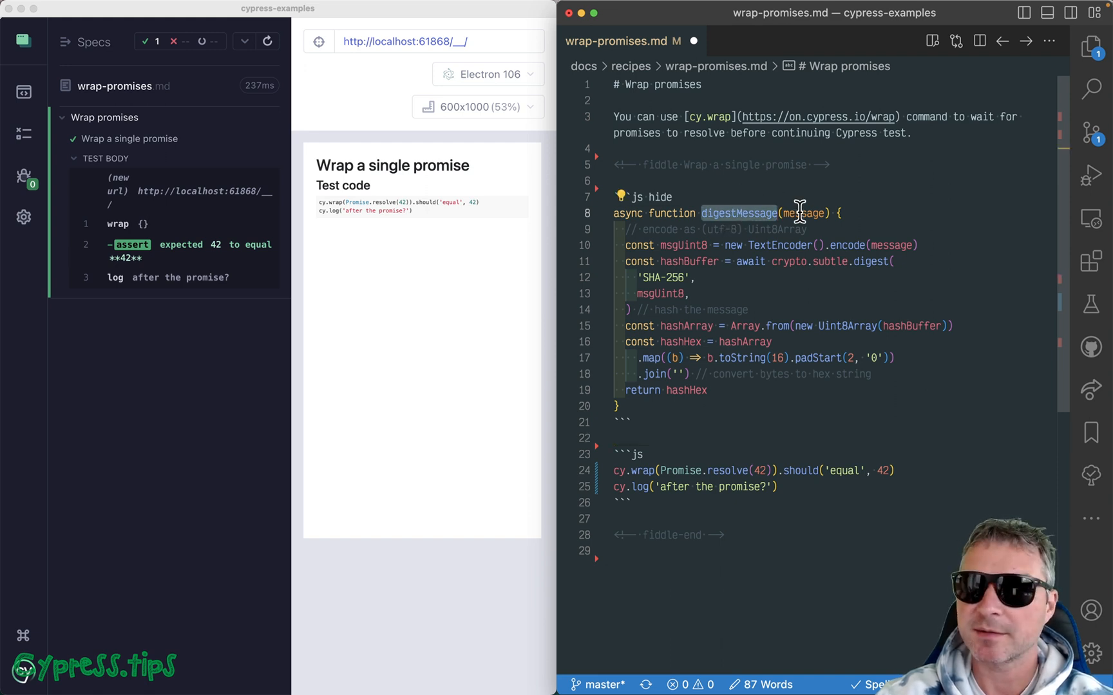
scroll("down", 3)
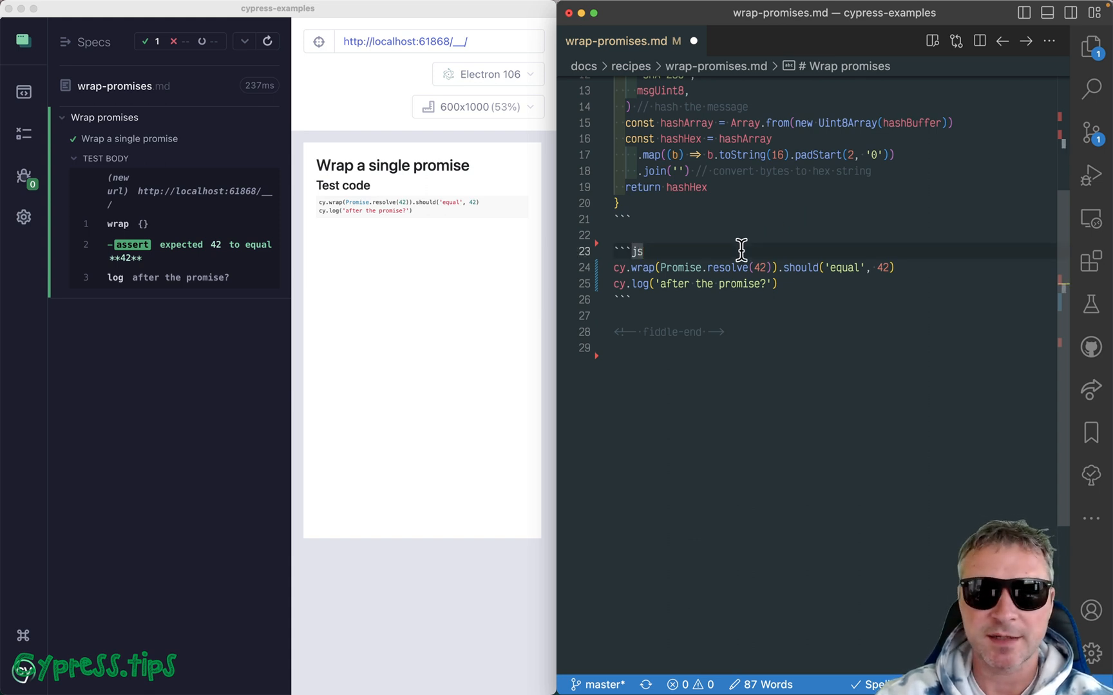
- Write Promise.all([...]) over digestMessage('foo'), ('bar') and ('baz') at the top of the test block
type("digestMessage('foo'),")
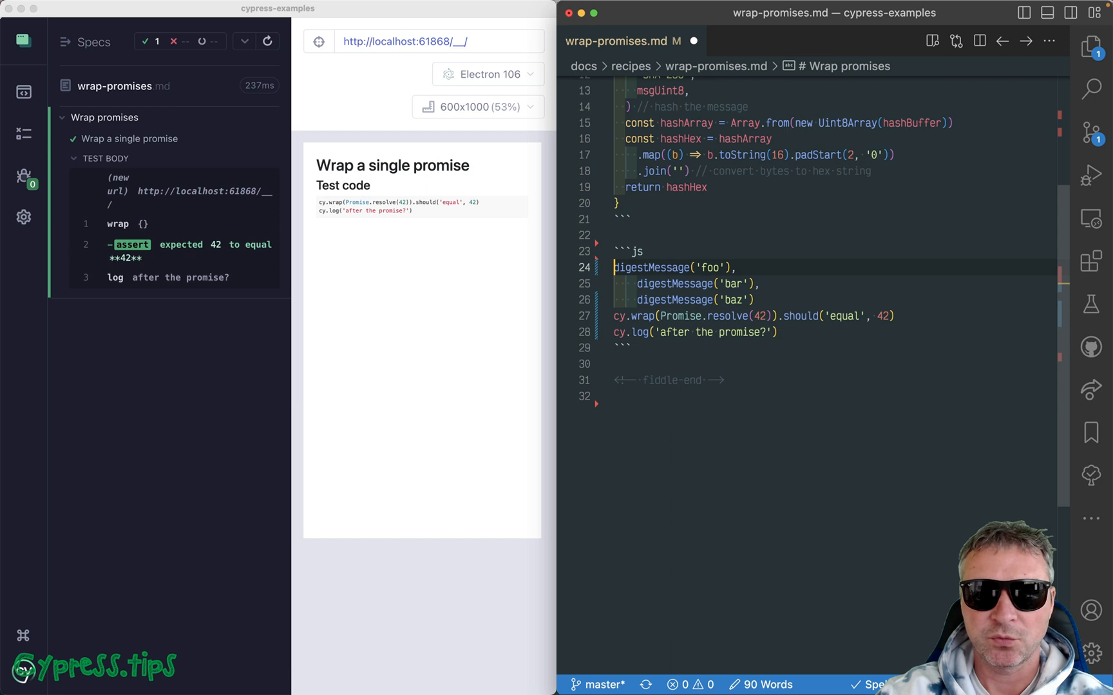
type("Promise.")
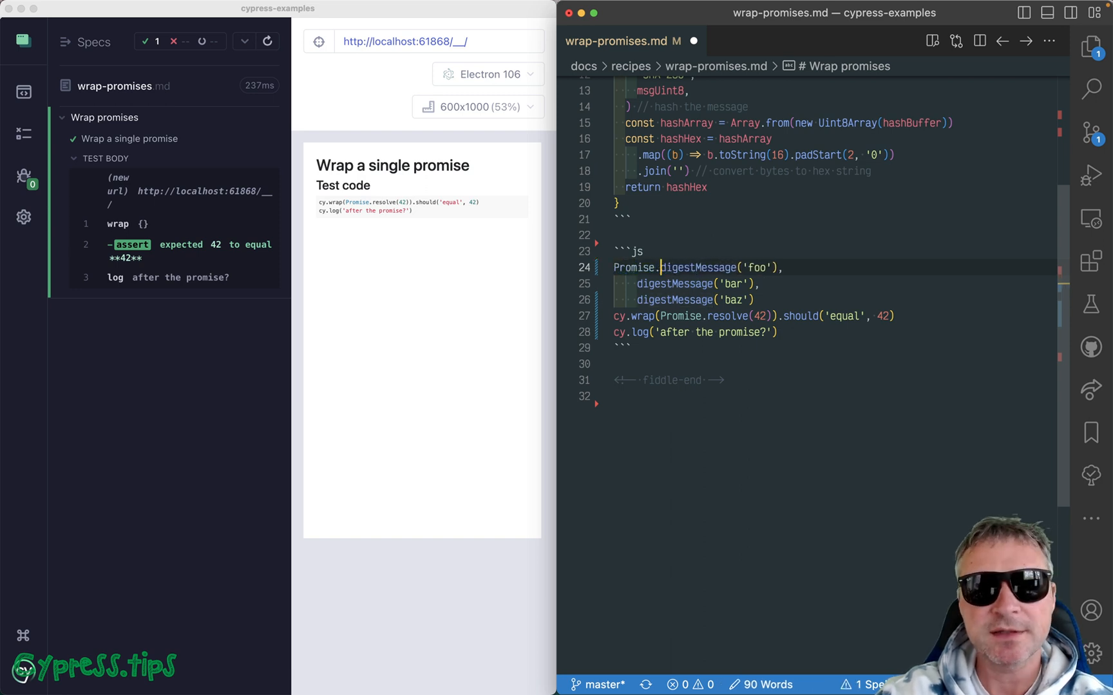
type("all([")
left_click(834, 301)
type("]")
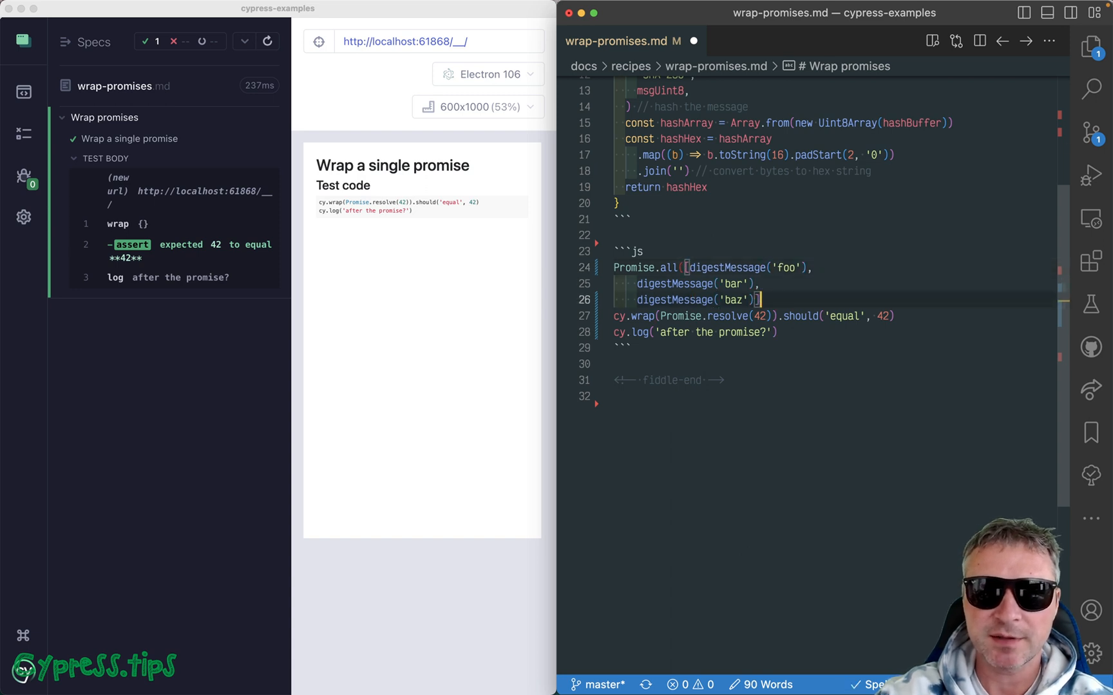
type(")")
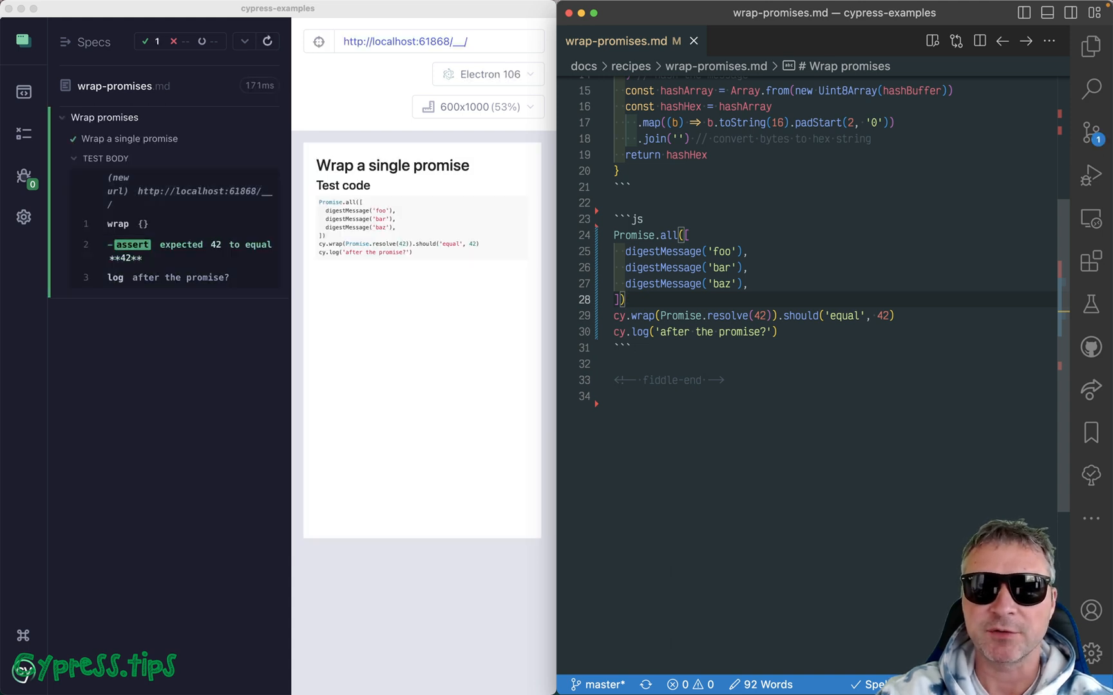
left_click(627, 315)
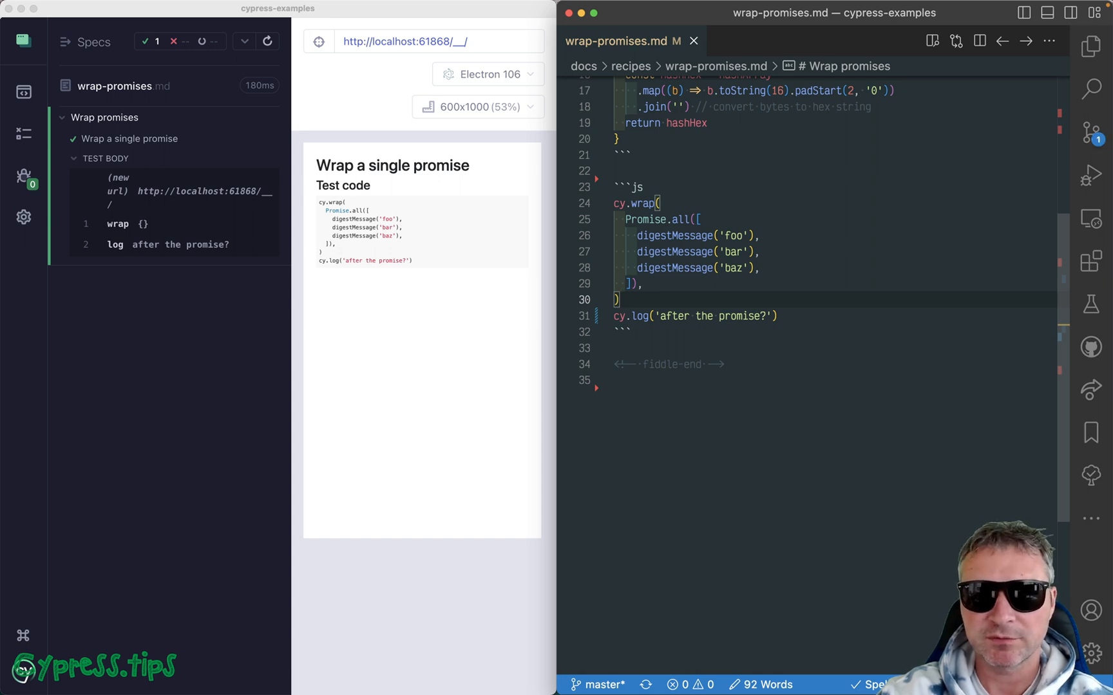
- Chain .then((shas) => { }) after the cy.wrap of Promise.all
type(".then")
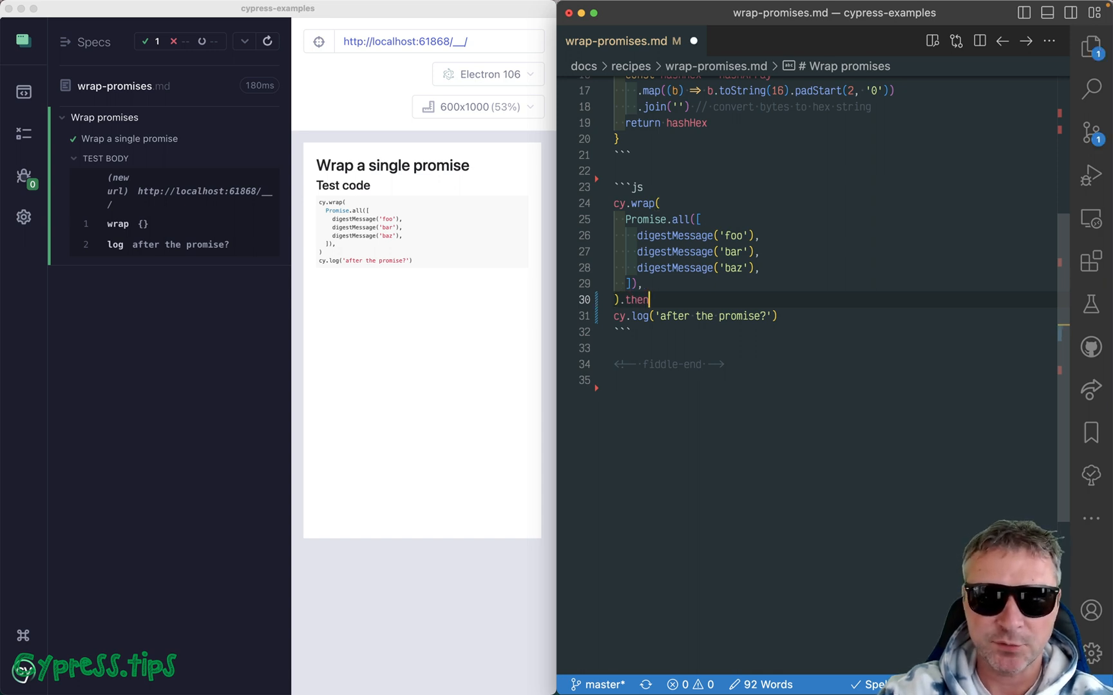
type("(console.log)")
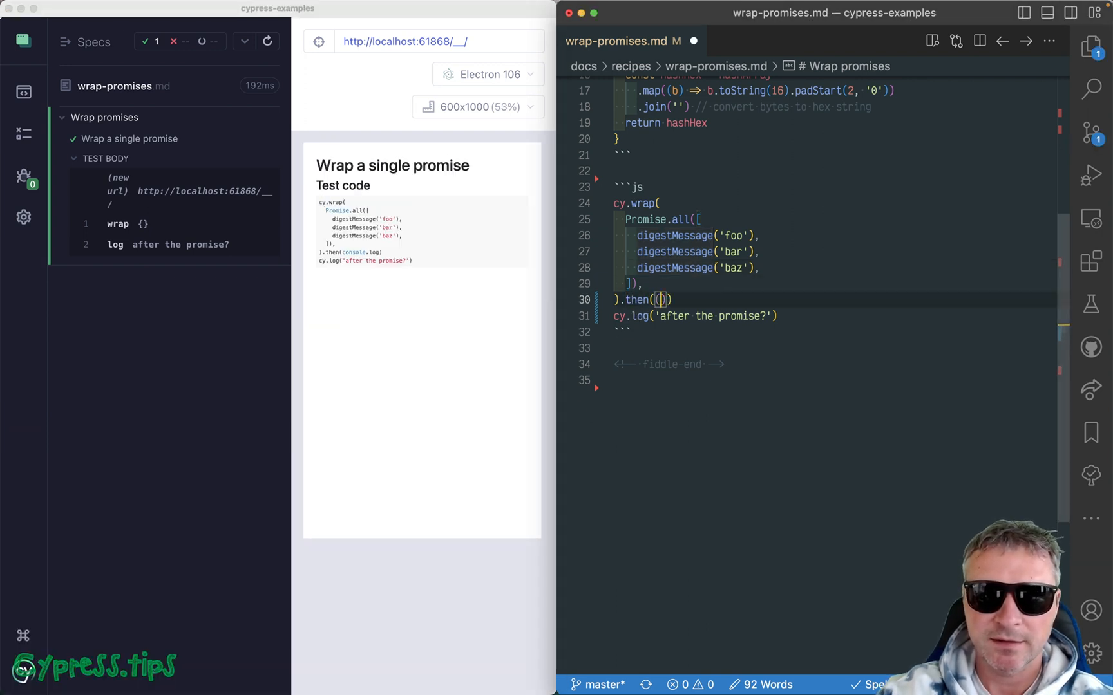
type("(shas) =>")
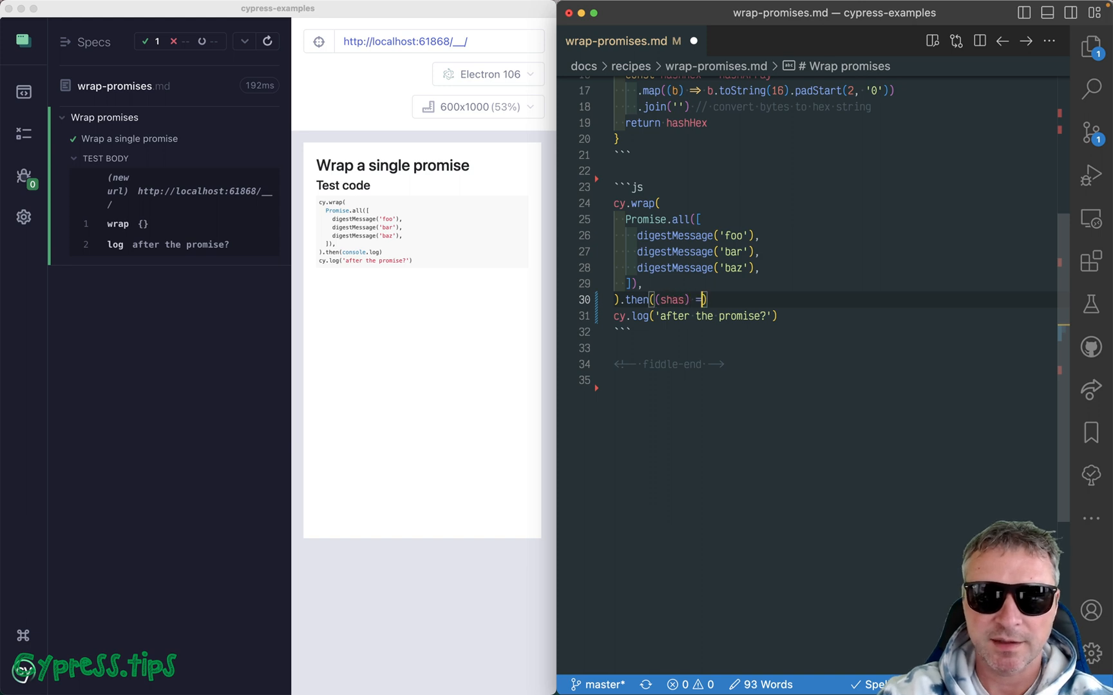
type("{")
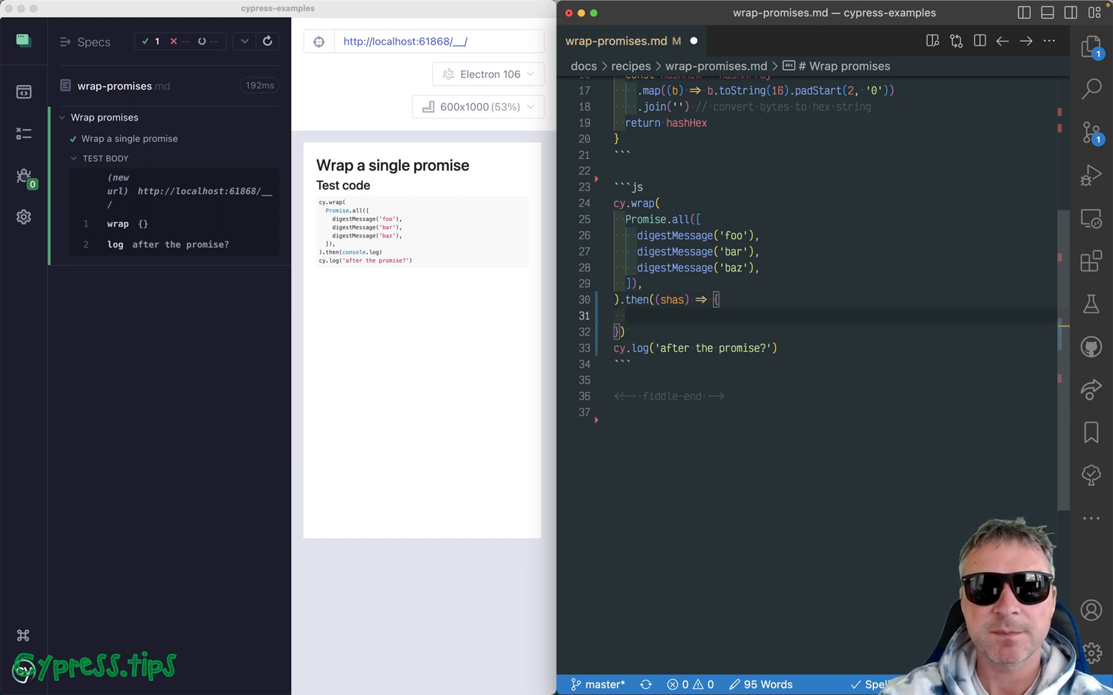
- Rename the chained then command to spread
left_click(625, 300)
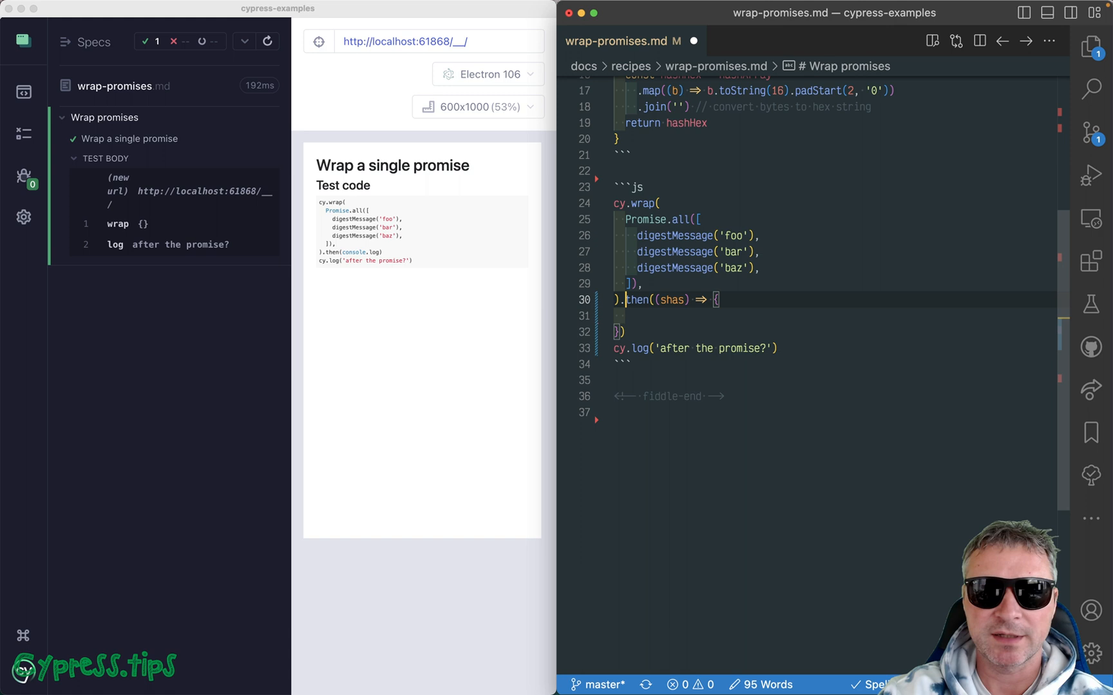
type("spread")
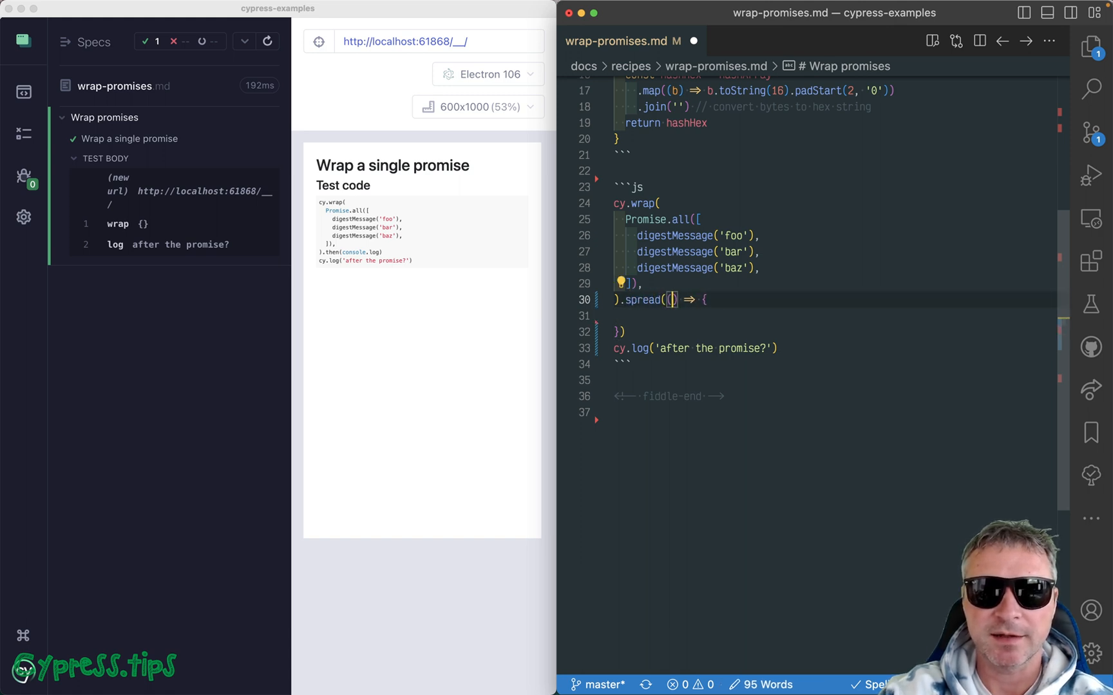
- Give spread parameters sha1, sha2, sha3 and expect each to.be.a('string'), with all three passing
type("sha1, sha2, sha3")
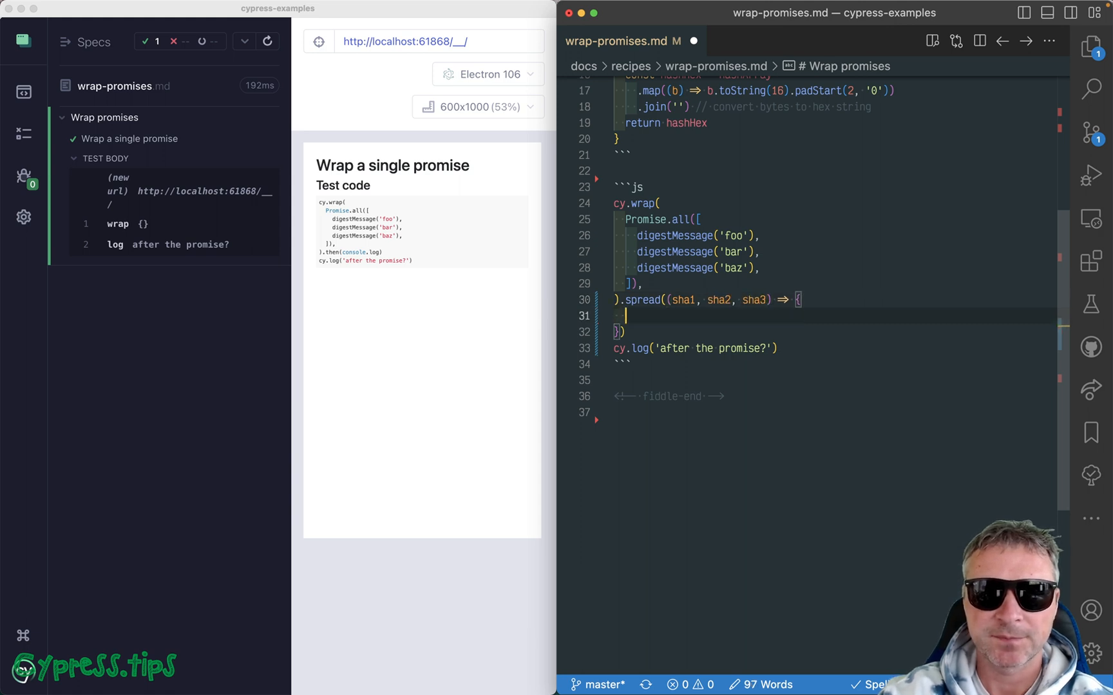
type("expect((sha1, 'sha1")
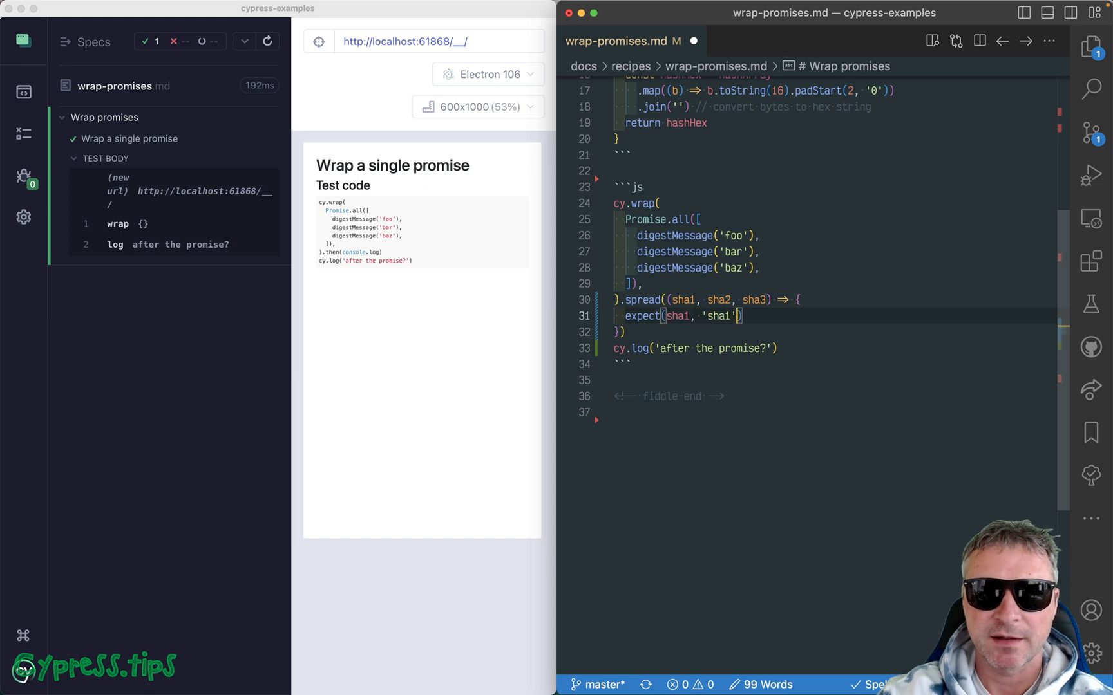
type(".to.be.a('string')")
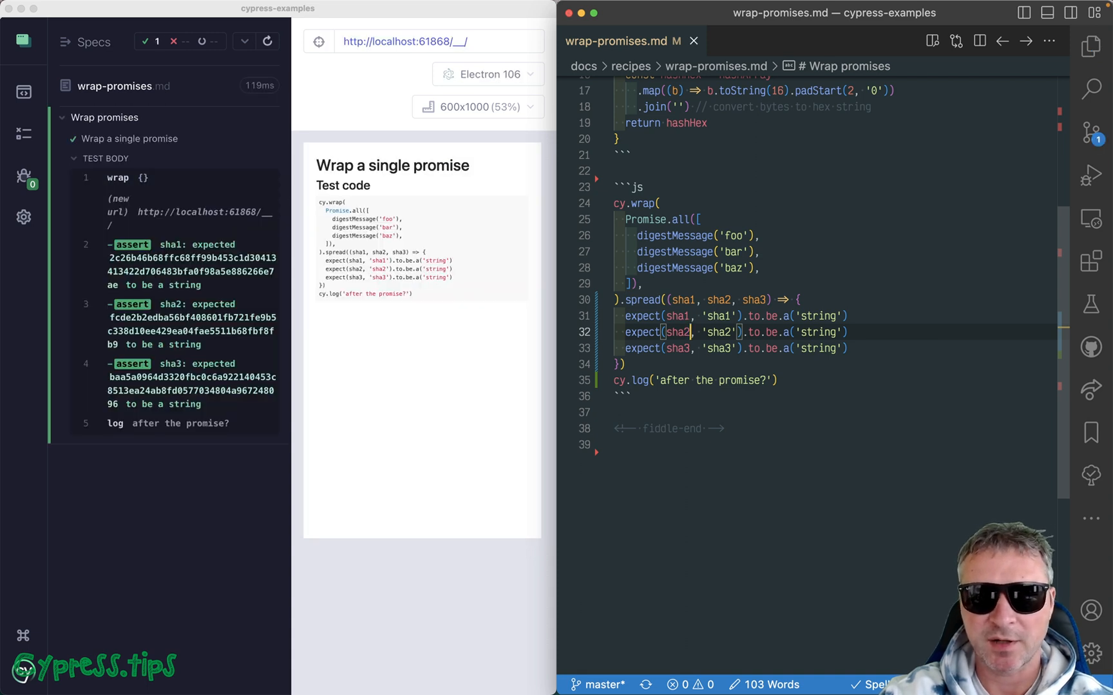
scroll("up", 3)
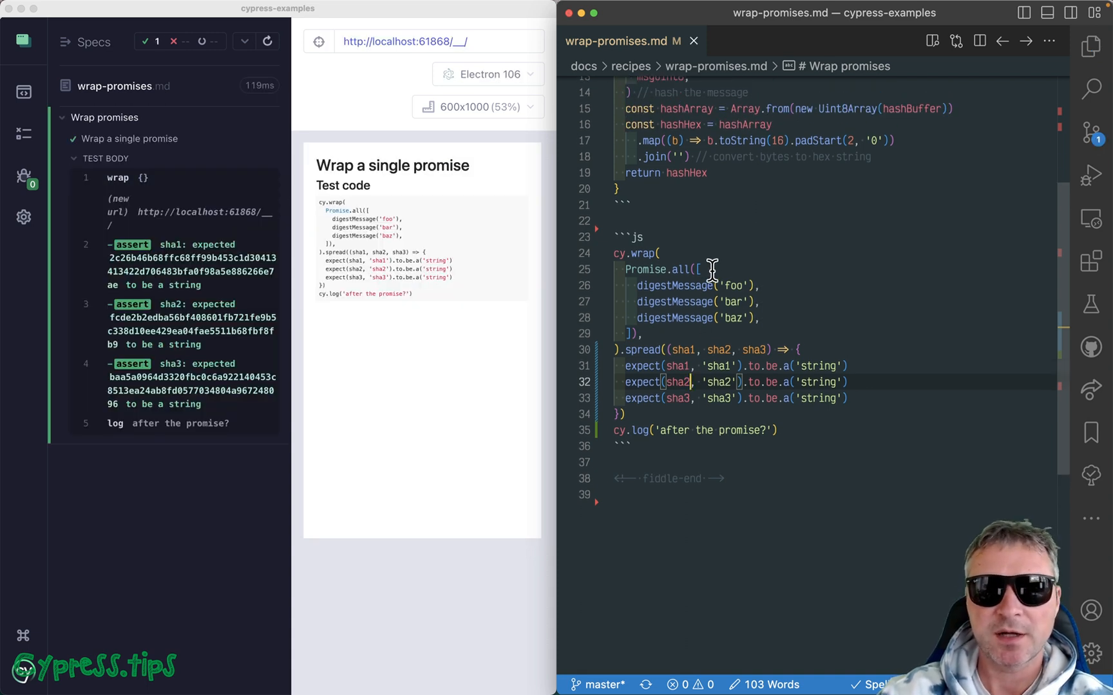